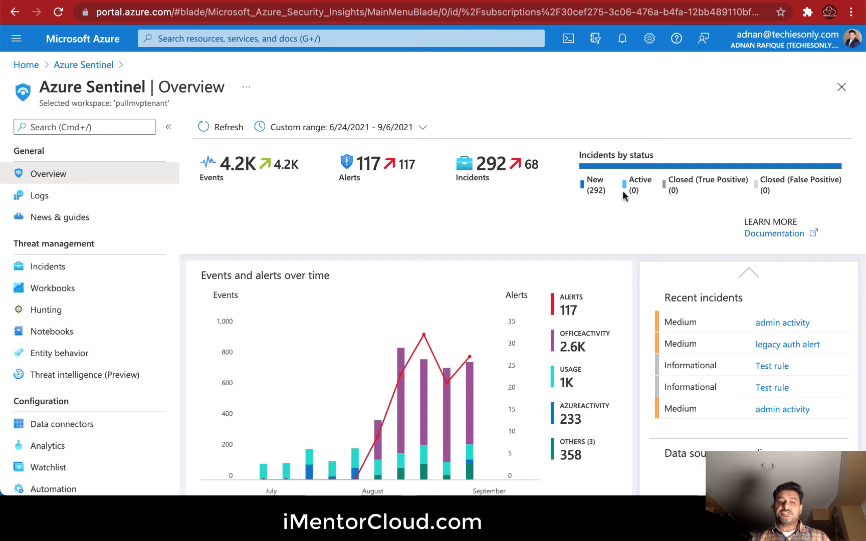
pyautogui.moveTo(518, 242)
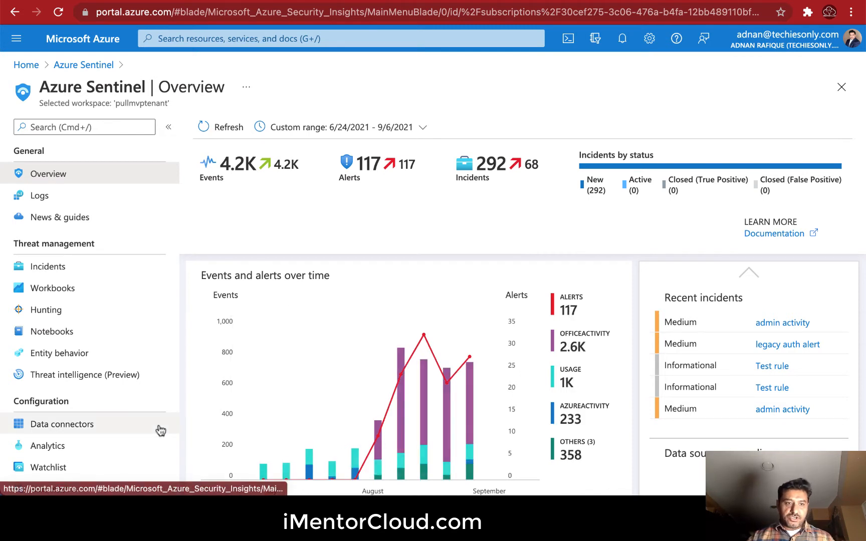
# - Show the Analytics page listing 63 active rules by severity, name, type and status
pyautogui.click(48, 446)
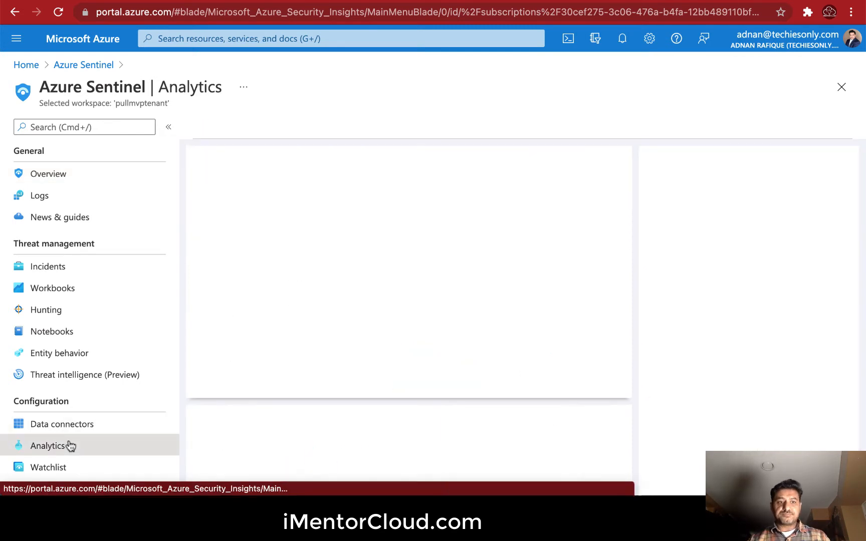
pyautogui.click(47, 446)
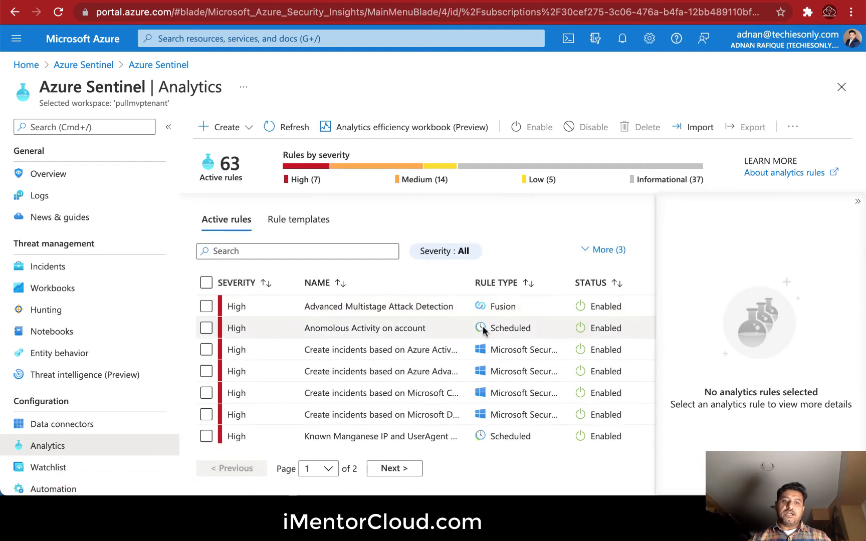
pyautogui.moveTo(445, 344)
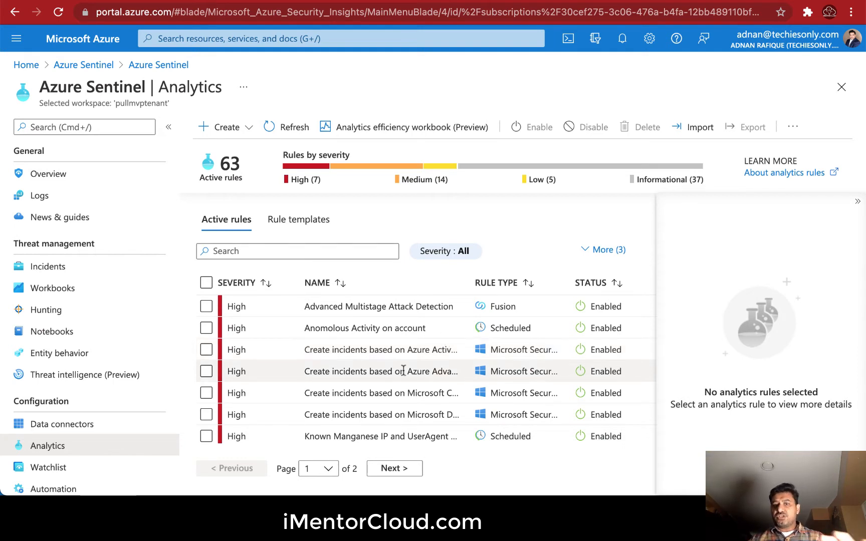
pyautogui.scroll(-3)
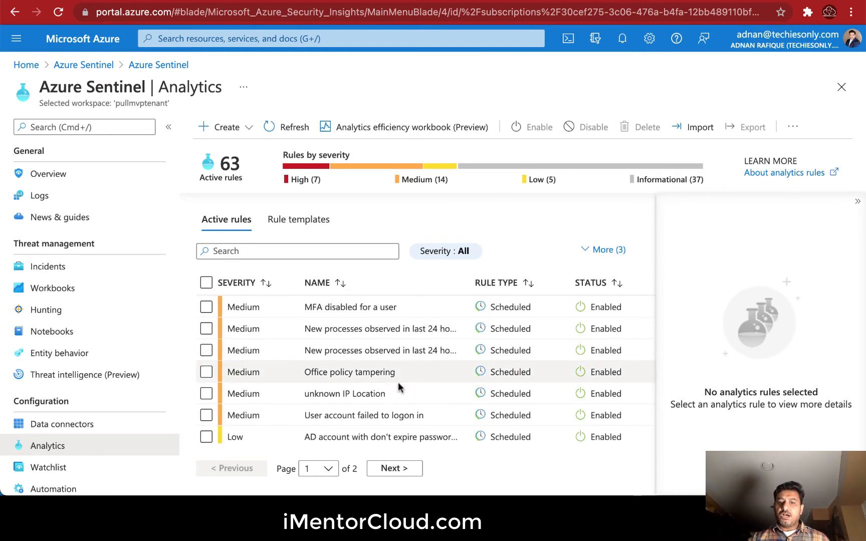
pyautogui.moveTo(383, 393)
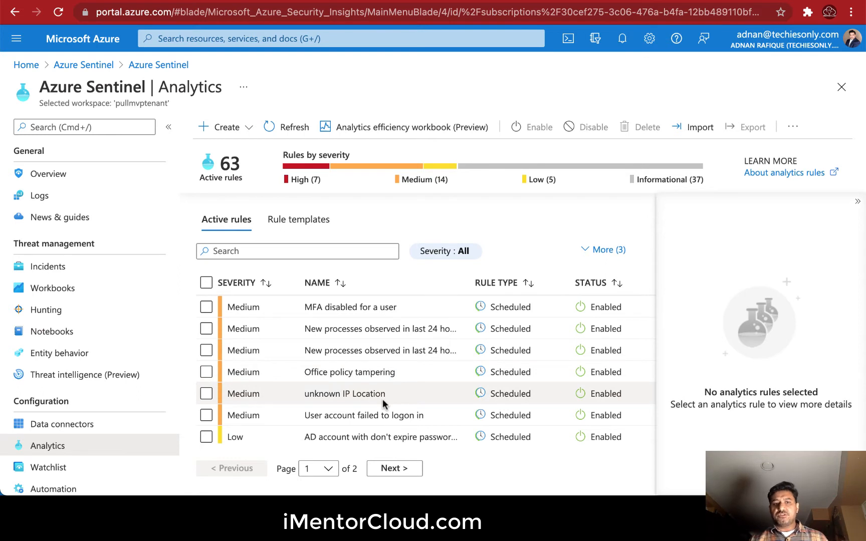
pyautogui.click(236, 283)
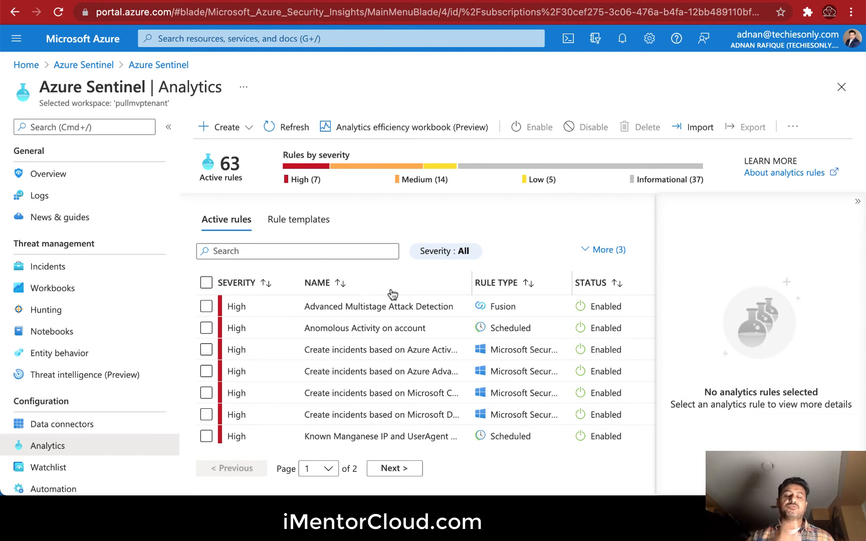
# - Filter active rules by 'leg' and show details of the Login attempts using Legacy Auth rule
pyautogui.click(296, 250)
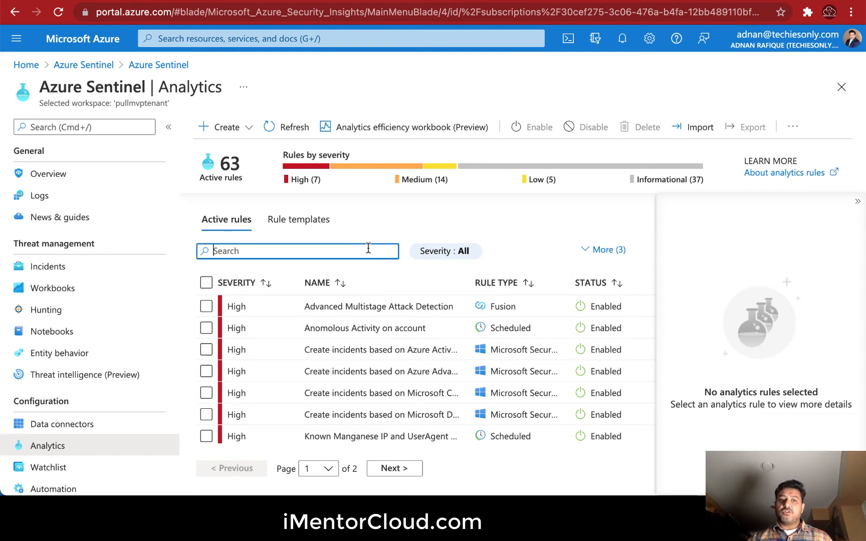
pyautogui.write('leg')
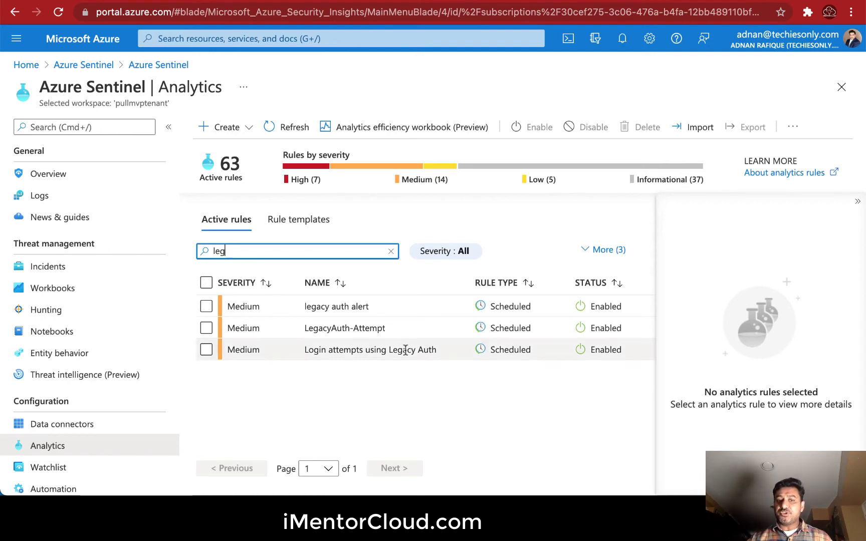
pyautogui.click(368, 349)
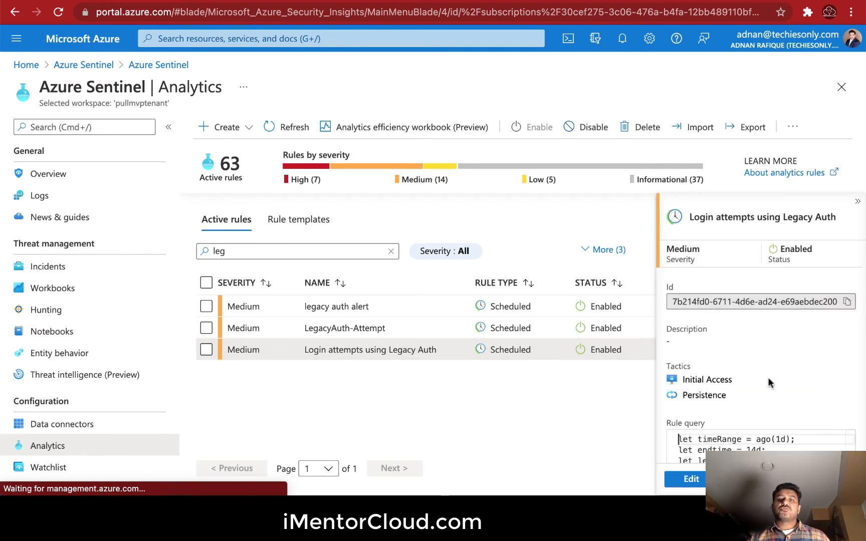
pyautogui.scroll(-3)
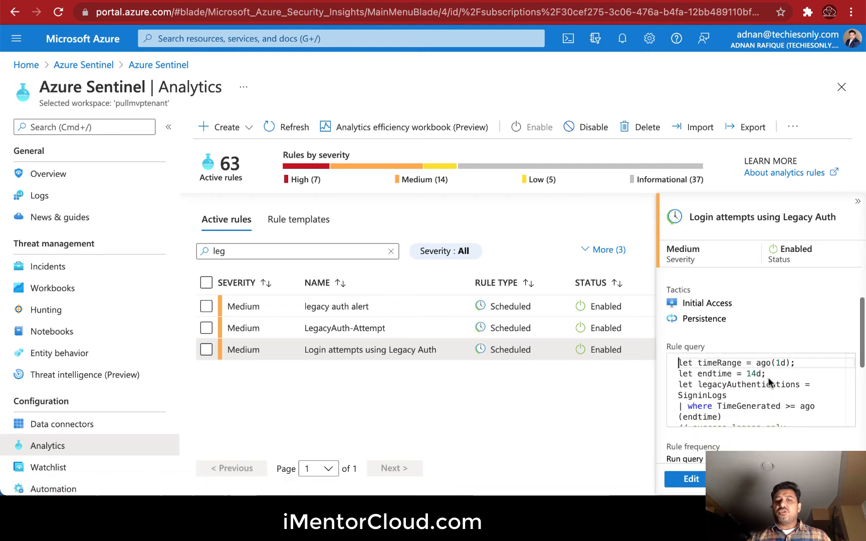
pyautogui.moveTo(776, 343)
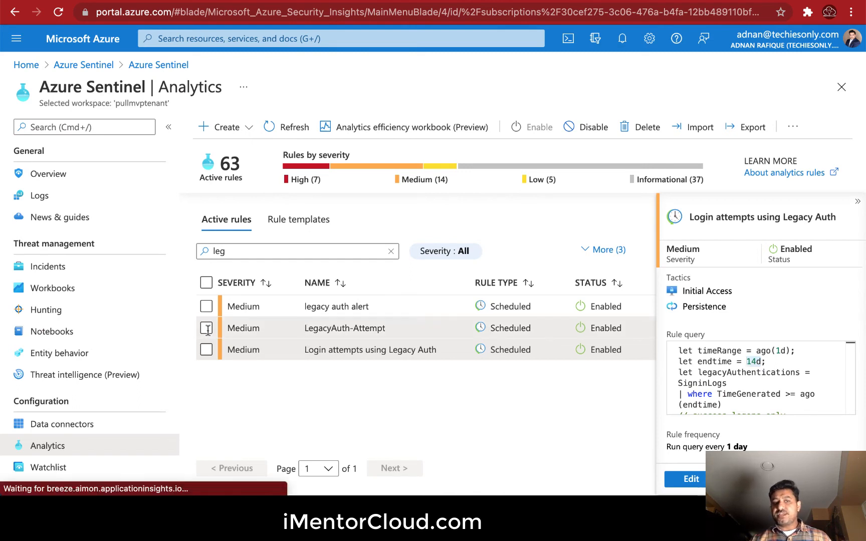
# - Show the LegacyAuth-Attempt rule's details, then the Login attempts using Legacy Auth rule's details
pyautogui.click(344, 327)
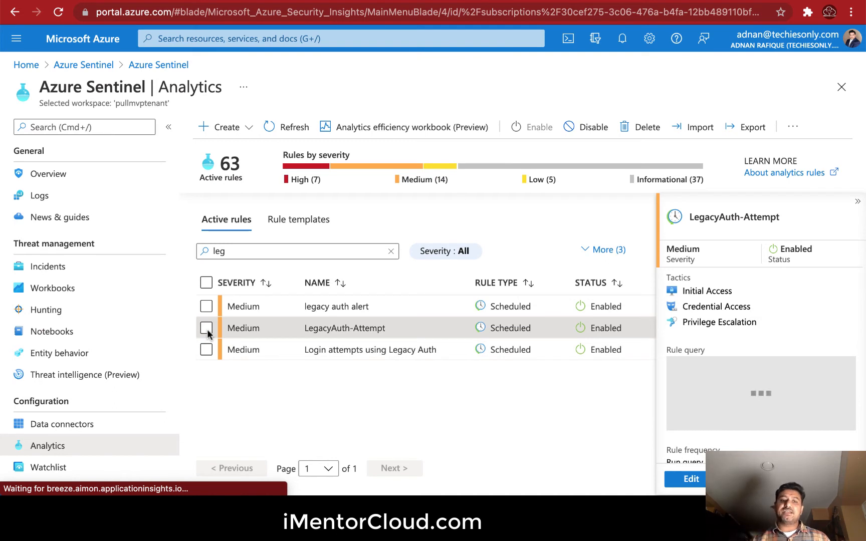
pyautogui.click(206, 283)
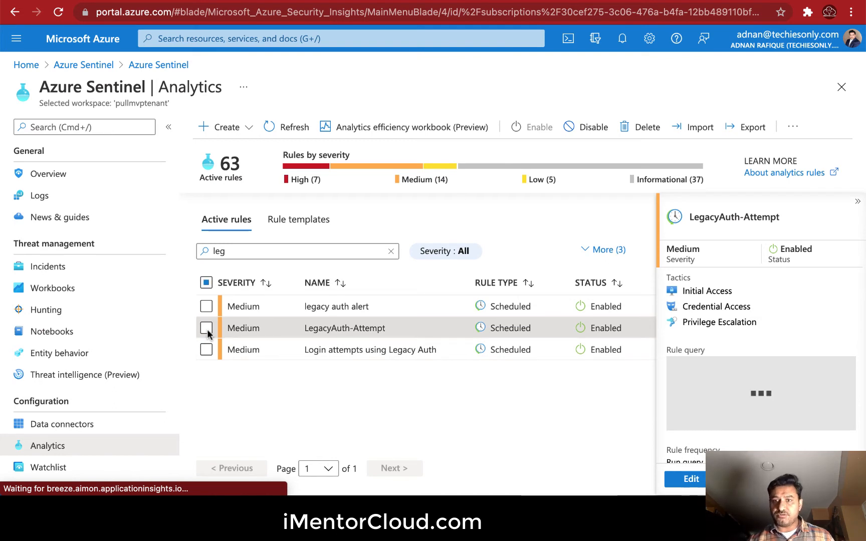
pyautogui.click(207, 328)
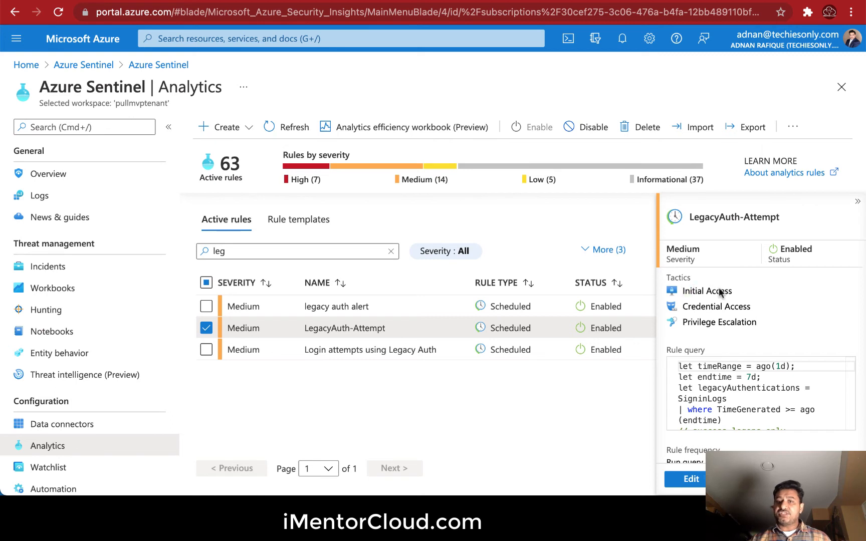
pyautogui.moveTo(752, 305)
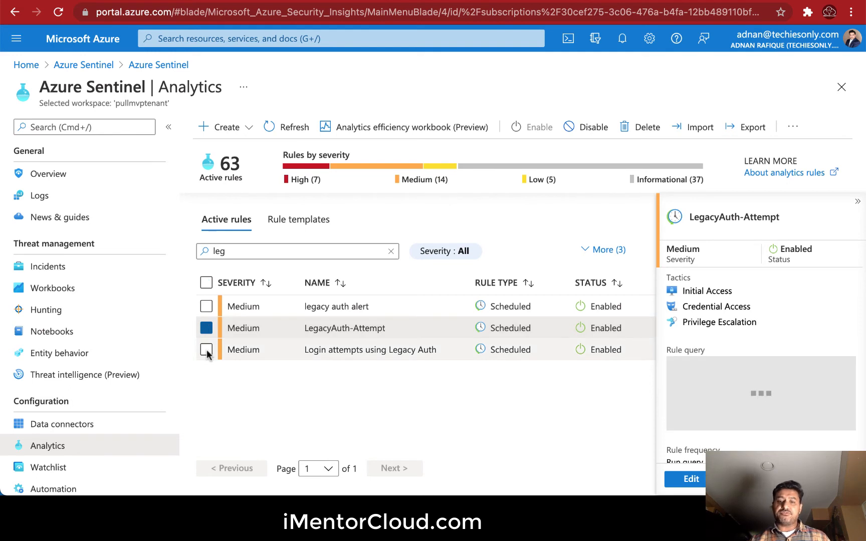
pyautogui.click(369, 349)
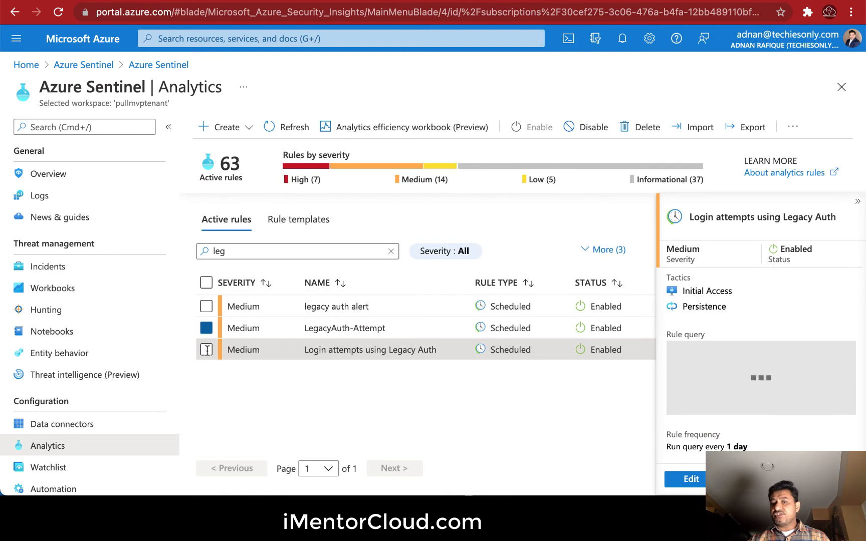
# - Mark the legacy auth alert rule alone to show its details, with its query running every 5 hours
pyautogui.click(207, 349)
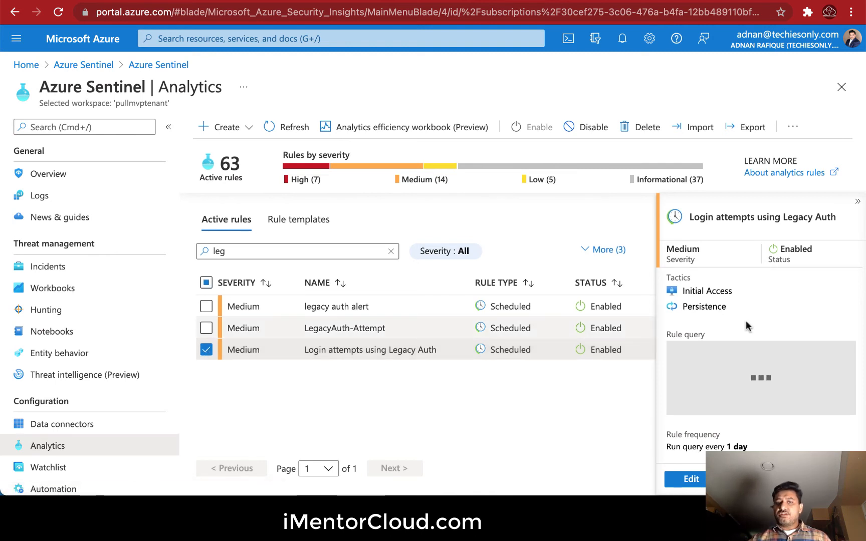
pyautogui.click(206, 306)
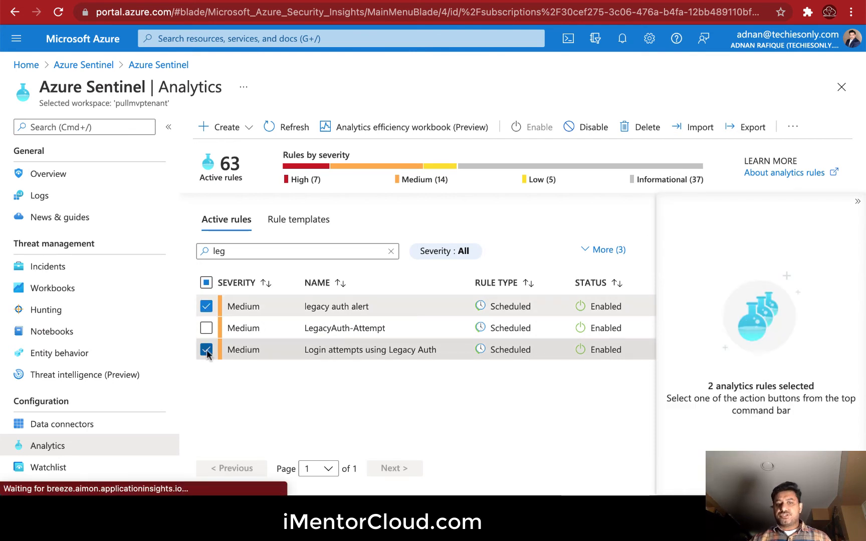
pyautogui.click(206, 350)
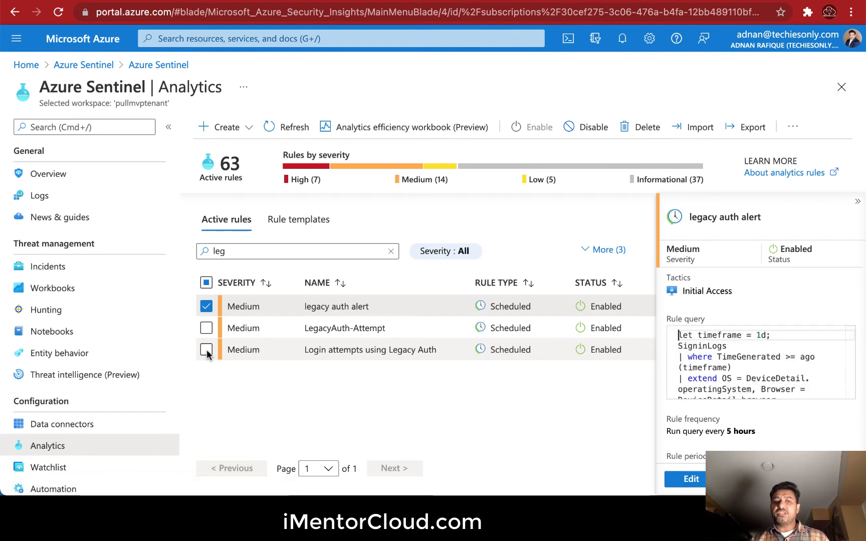
pyautogui.click(206, 328)
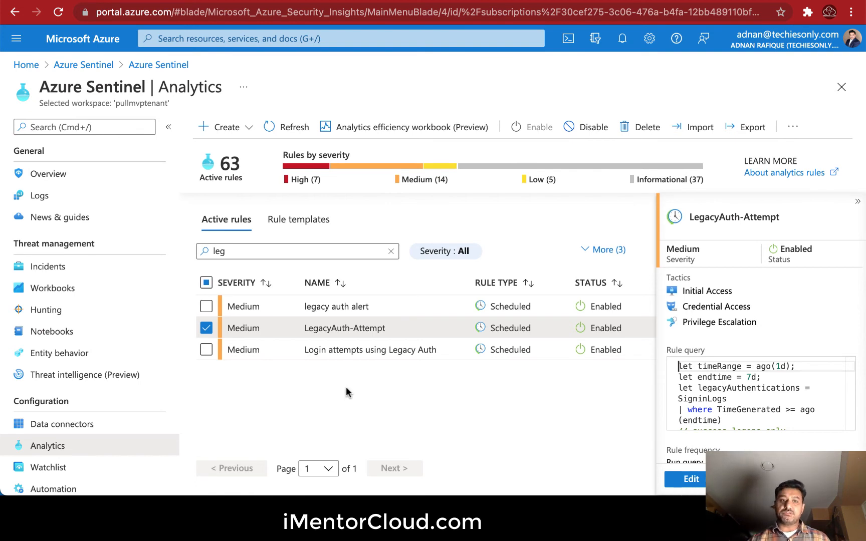
# - Show the Create choices: Scheduled query rule and Microsoft incident creation rule
pyautogui.click(225, 127)
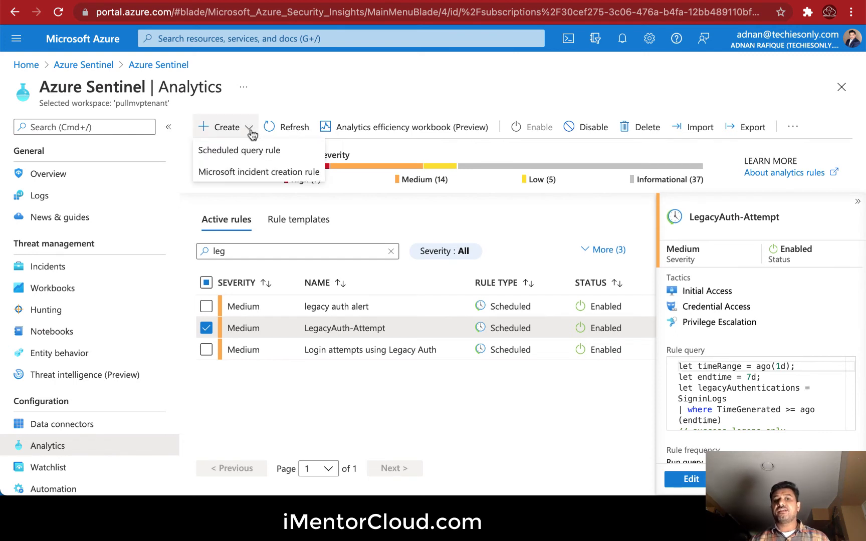
pyautogui.moveTo(258, 171)
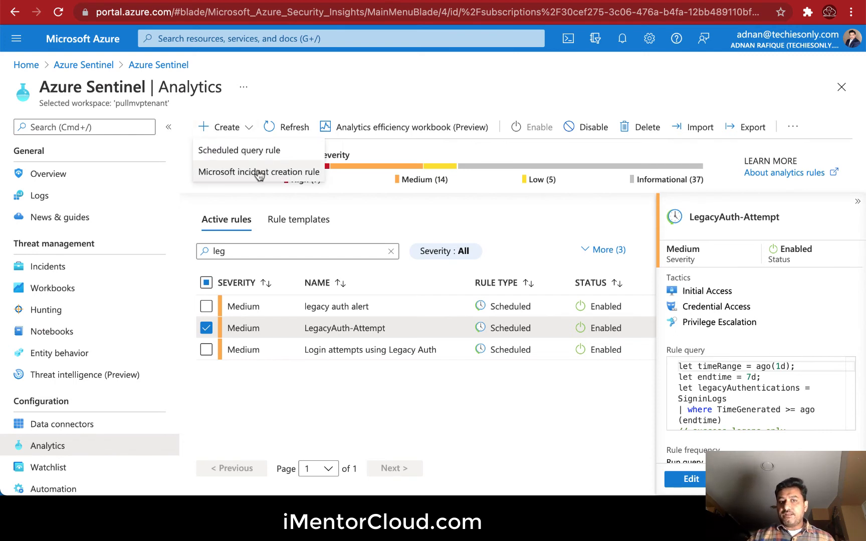
pyautogui.moveTo(259, 171)
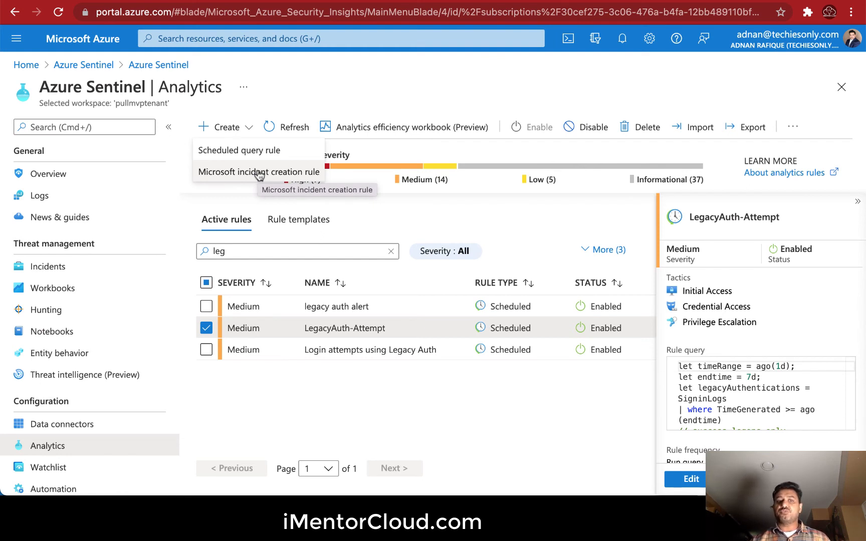
pyautogui.moveTo(47, 267)
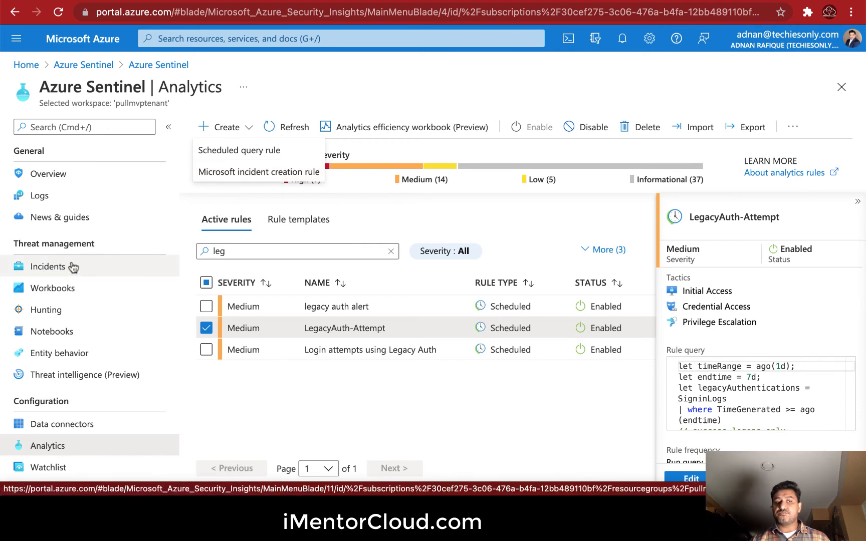
# - Show the Incidents list of 292 open incidents and preview legacy auth alert incident 3113's details and entities
pyautogui.click(224, 128)
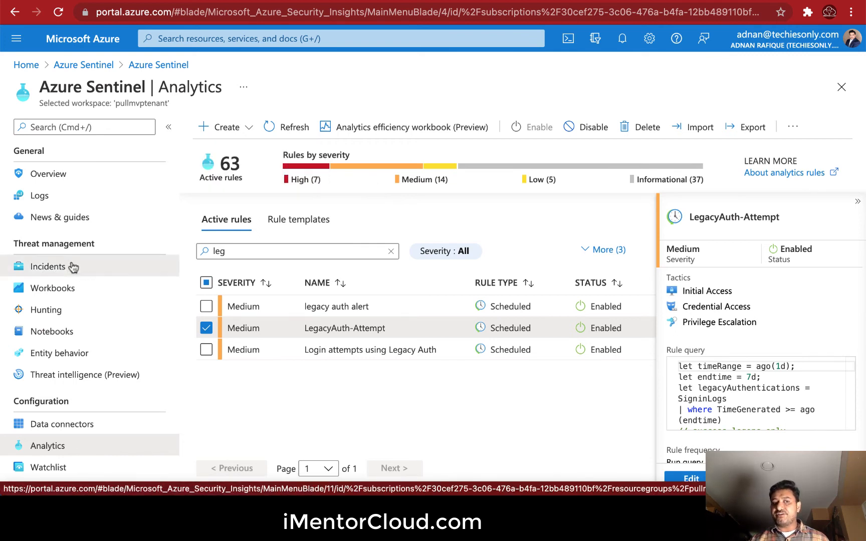
pyautogui.click(48, 267)
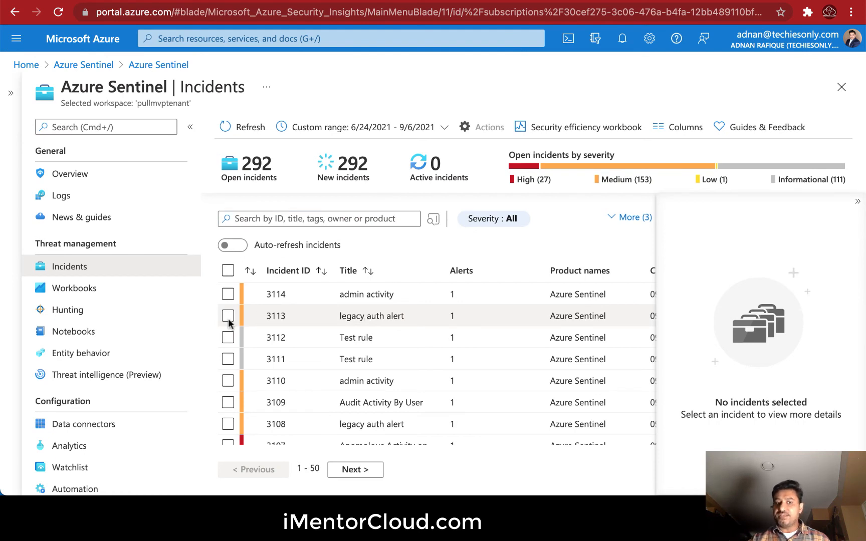
pyautogui.click(372, 316)
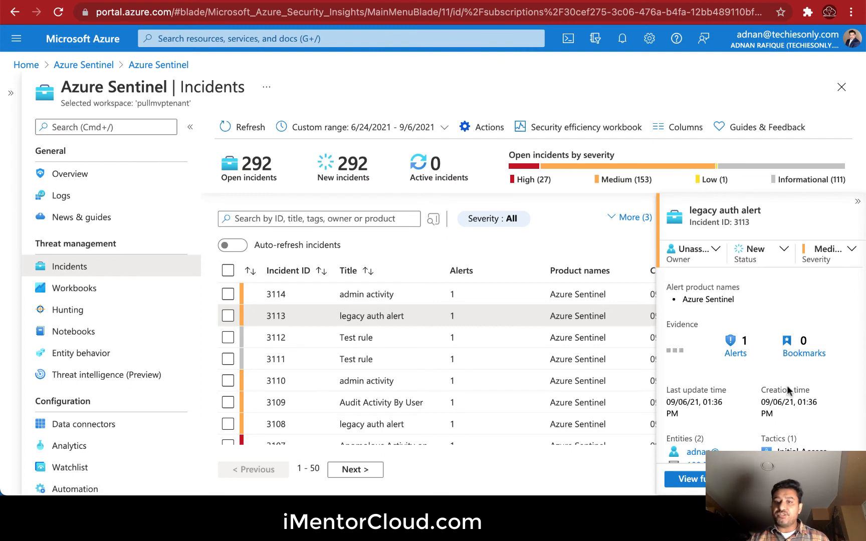
pyautogui.click(227, 316)
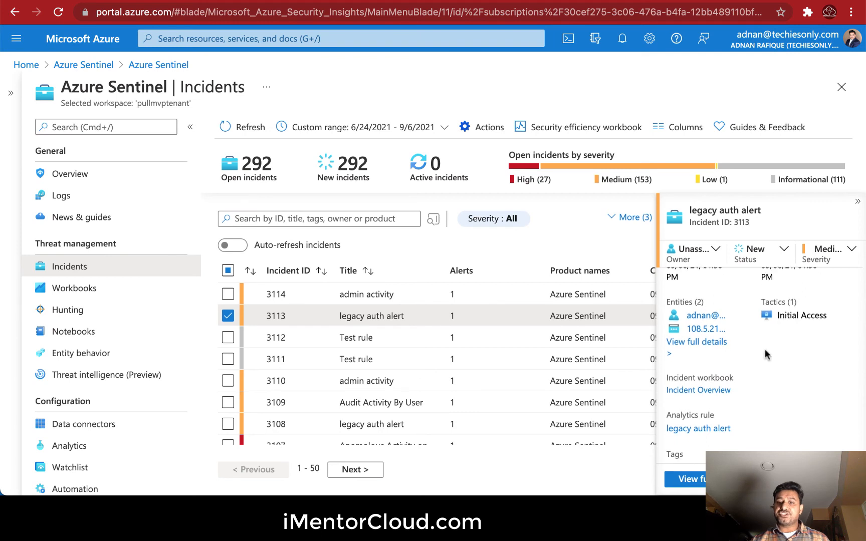
pyautogui.scroll(-3)
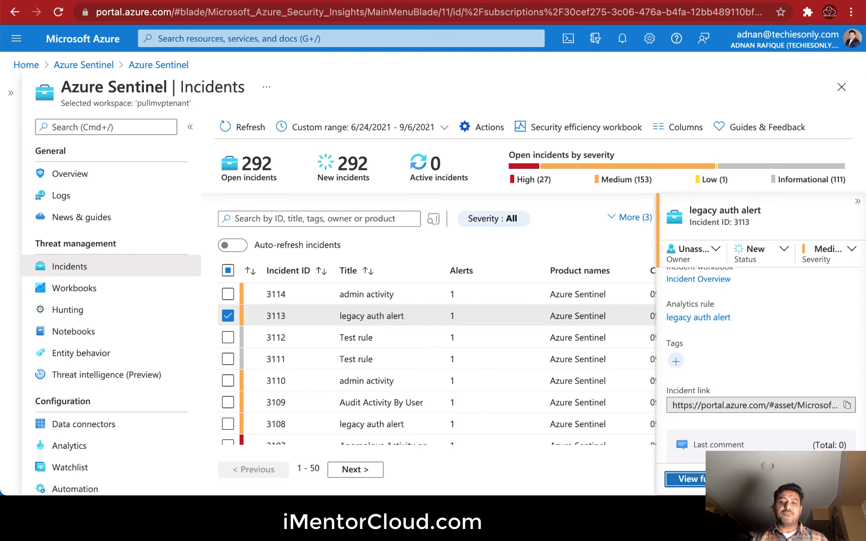
# - Show incident 3113's full details page with its timeline of the legacy auth alert and 2 events
pyautogui.click(697, 317)
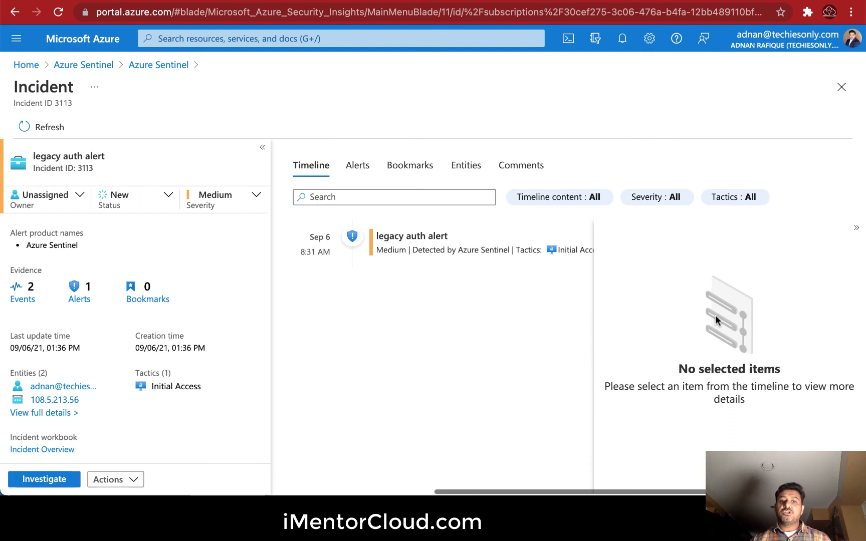
pyautogui.moveTo(597, 288)
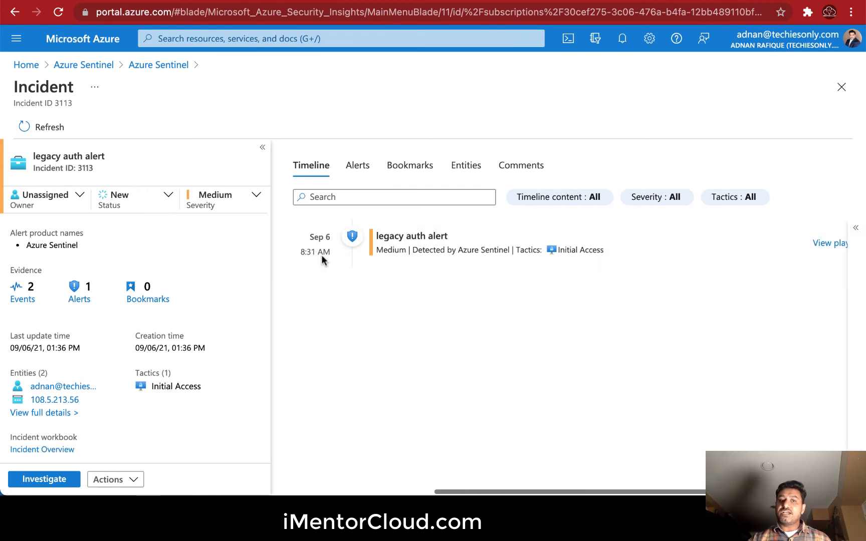
pyautogui.moveTo(461, 297)
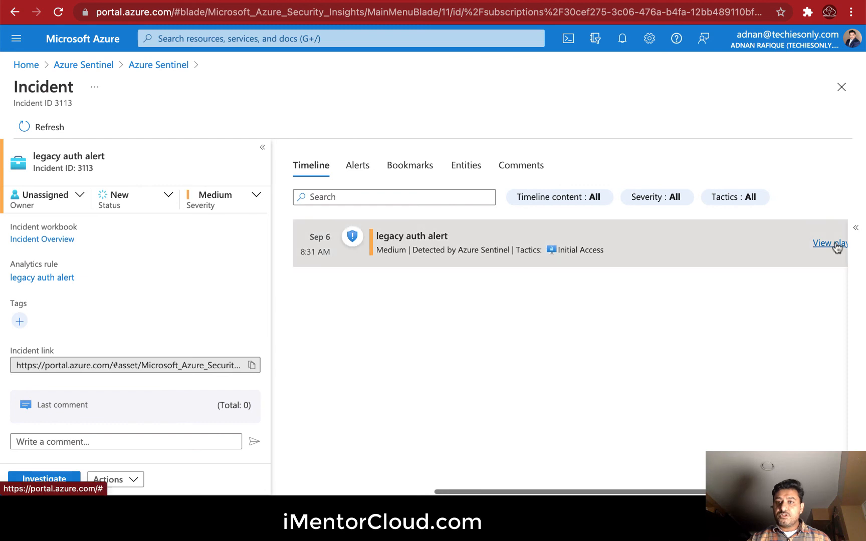
# - Check that the legacy auth alert has no playbooks, then return to the Azure Sentinel workspace
pyautogui.click(828, 242)
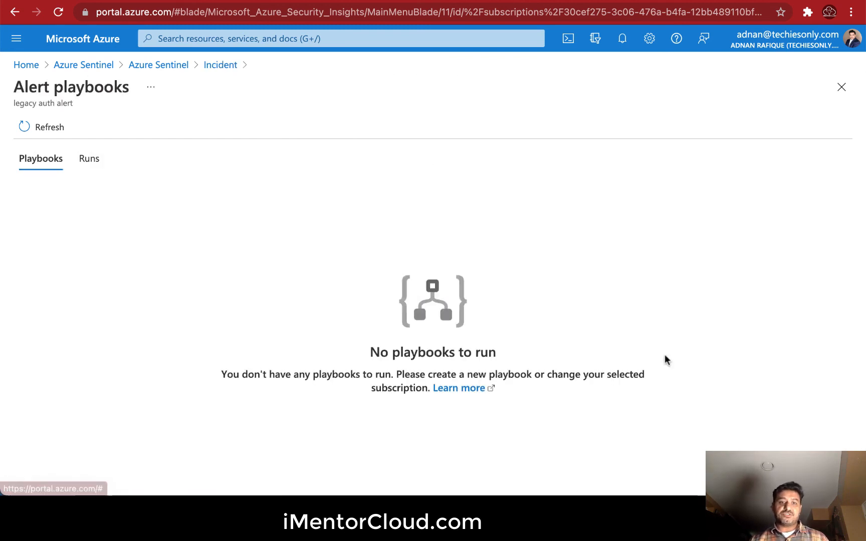
pyautogui.click(15, 12)
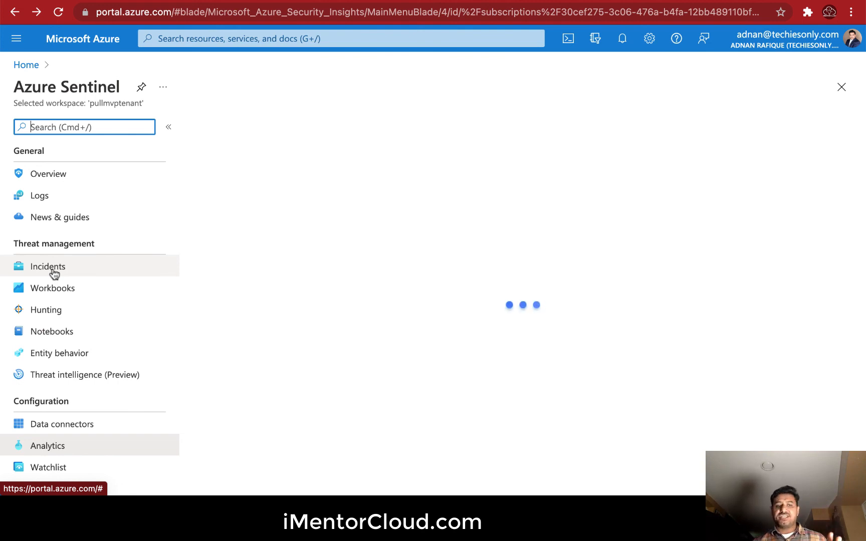
# - Reopen Incidents and preview incidents 3110, 3108 and 3107, ending on Anomolous Activity on account
pyautogui.click(47, 266)
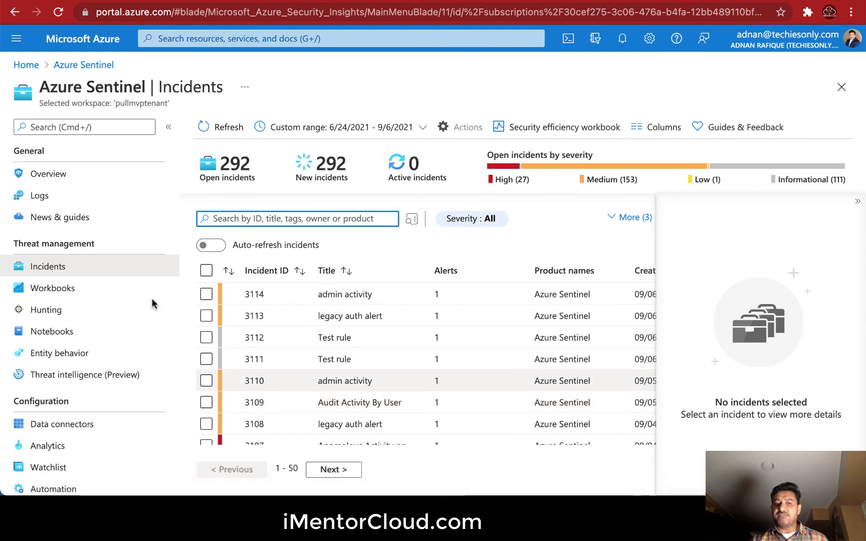
pyautogui.moveTo(364, 392)
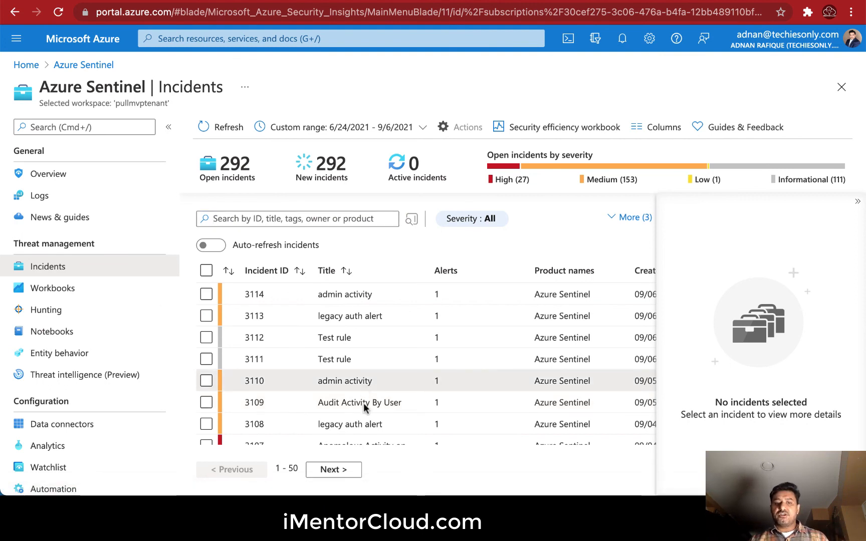
pyautogui.click(344, 380)
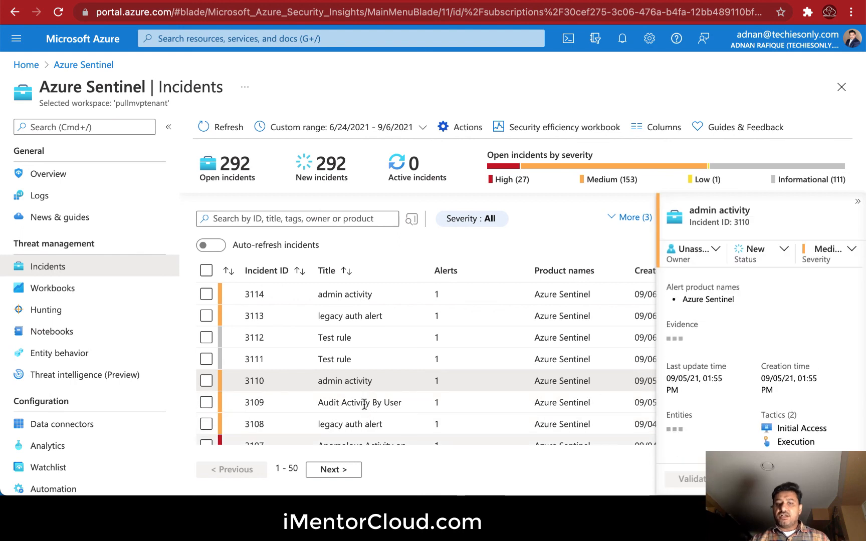
pyautogui.scroll(-3)
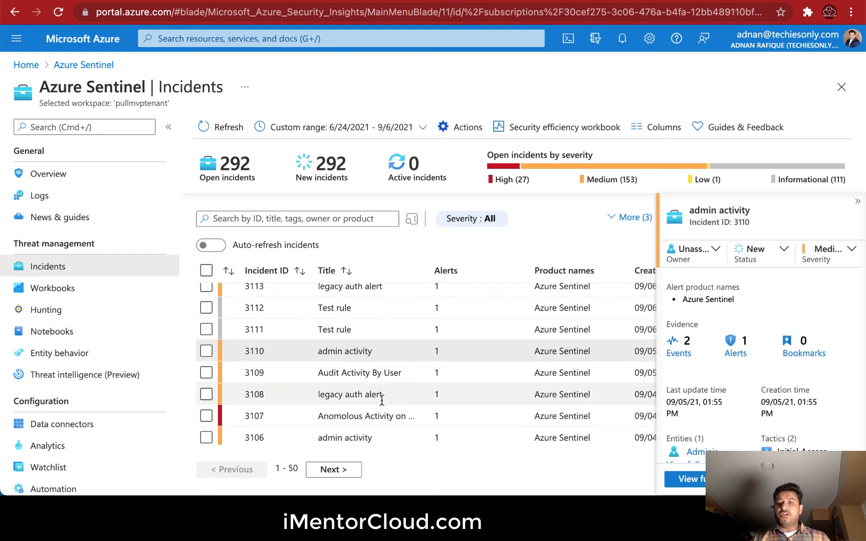
pyautogui.click(359, 371)
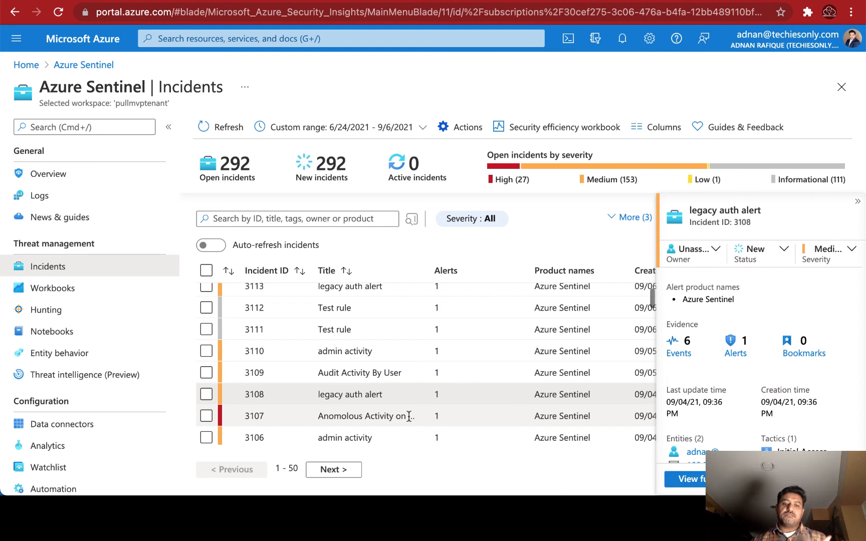
pyautogui.click(363, 415)
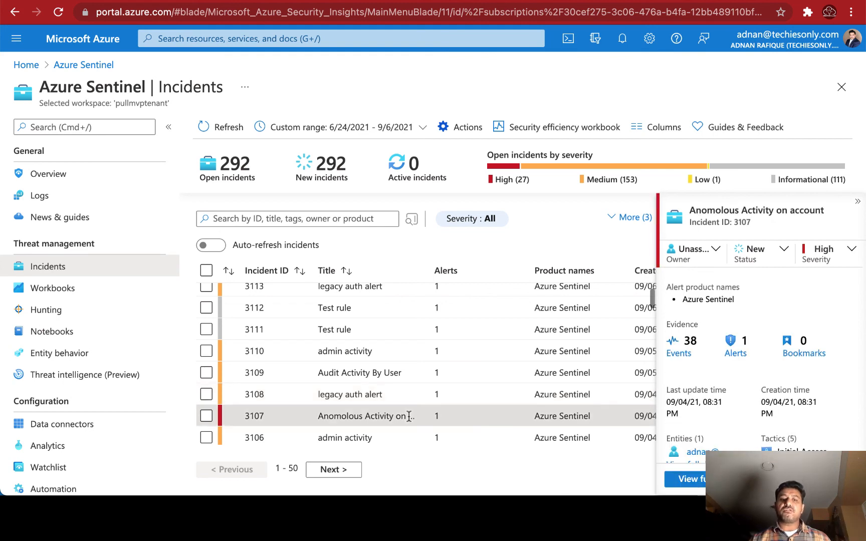